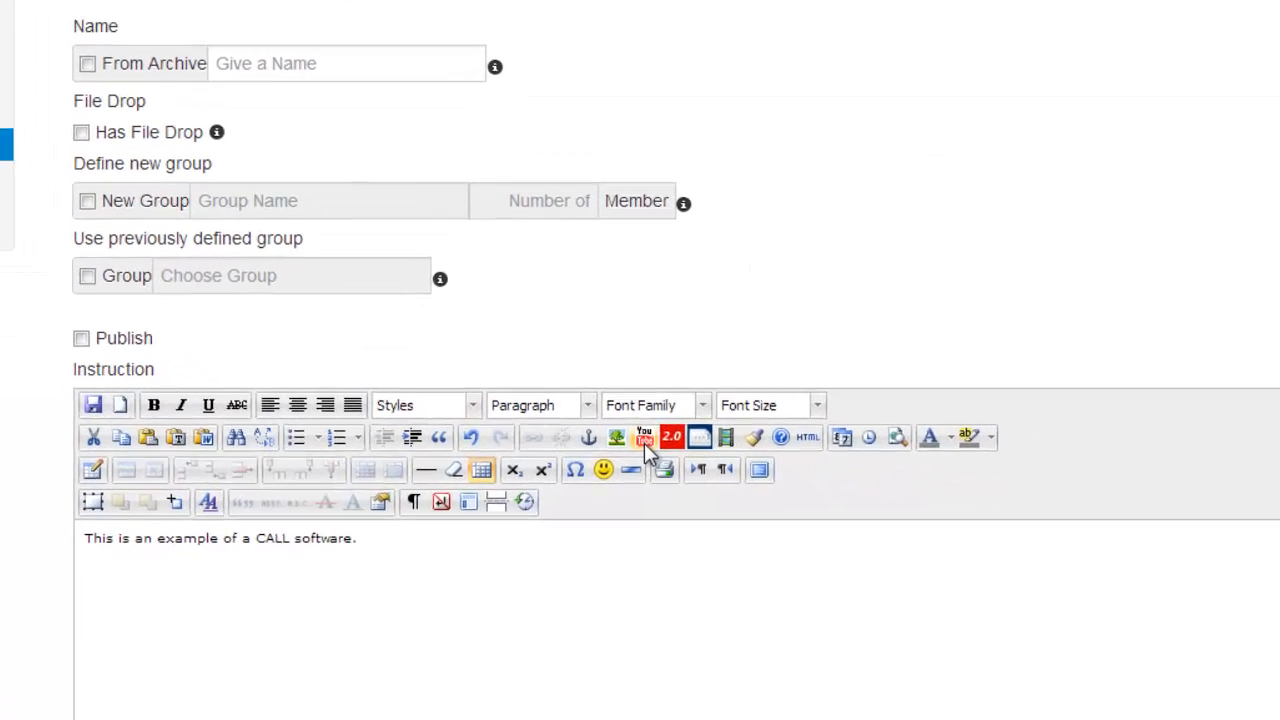
Paste the YouTube link into Link Sharing, set Related videos to No, and insert the embed
click(644, 436)
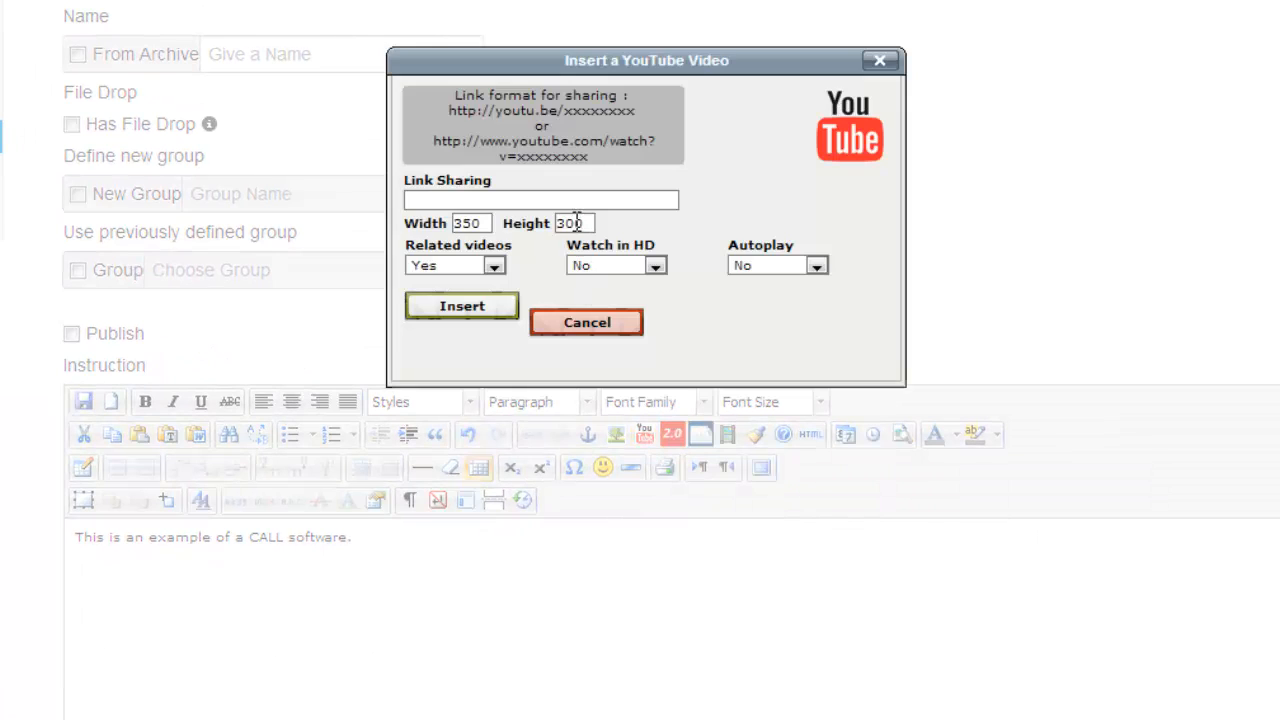
click(540, 200)
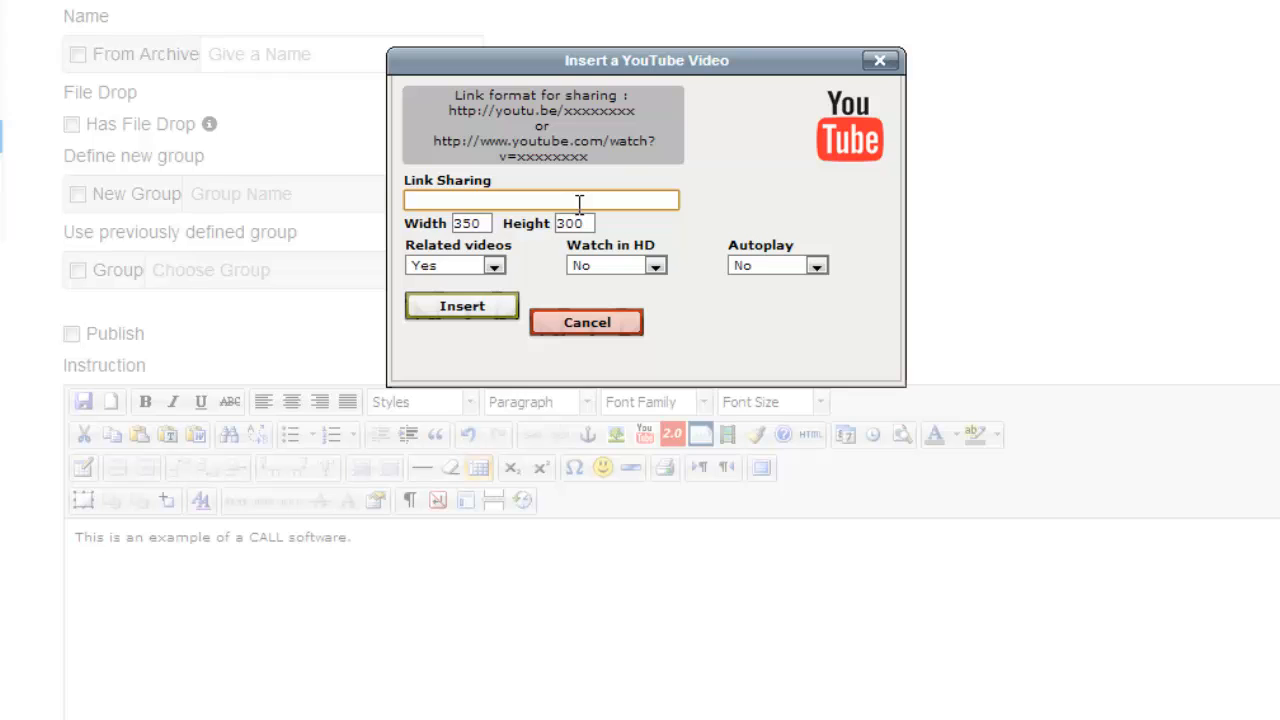
right_click(540, 200)
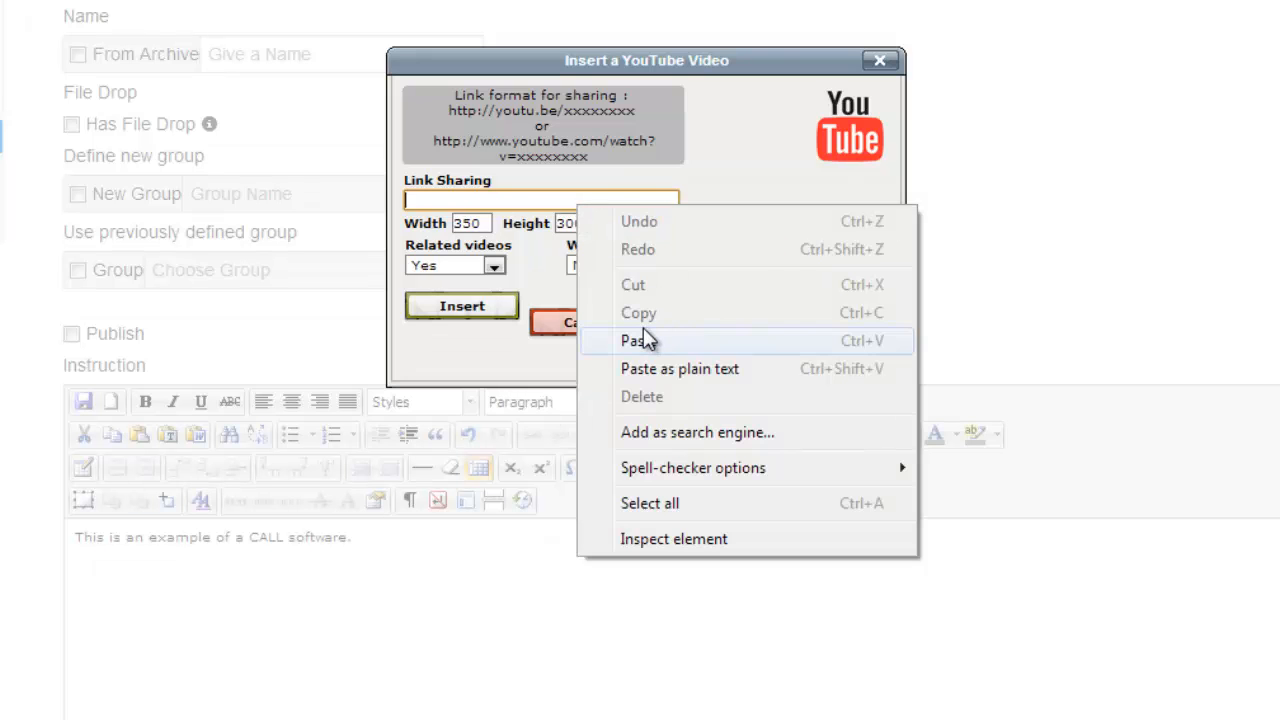
click(632, 340)
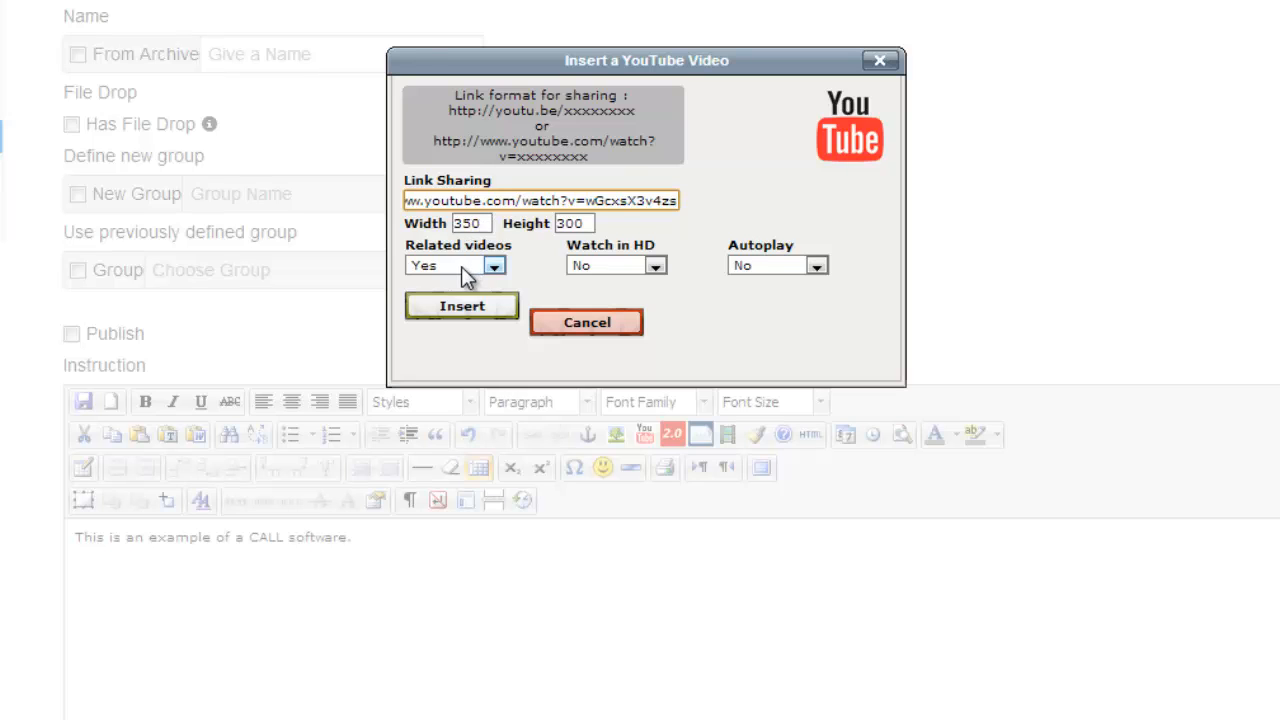
click(492, 264)
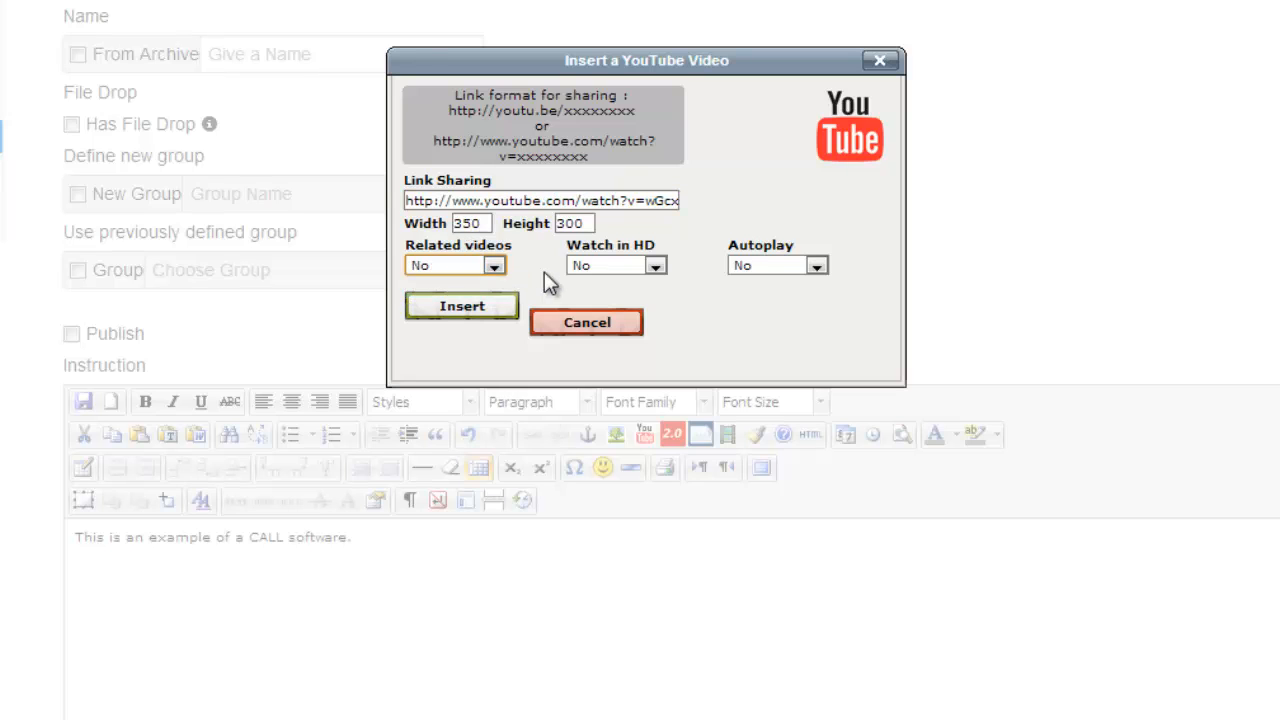
click(462, 306)
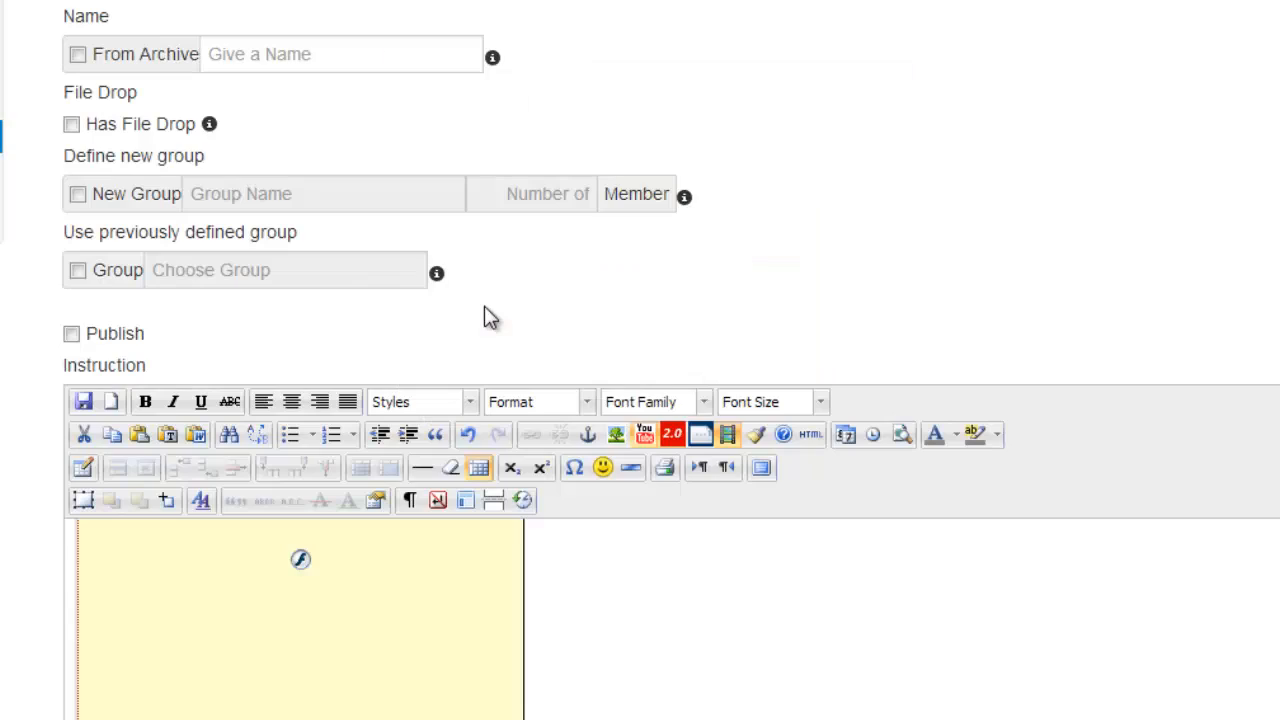
mouse_move(558, 544)
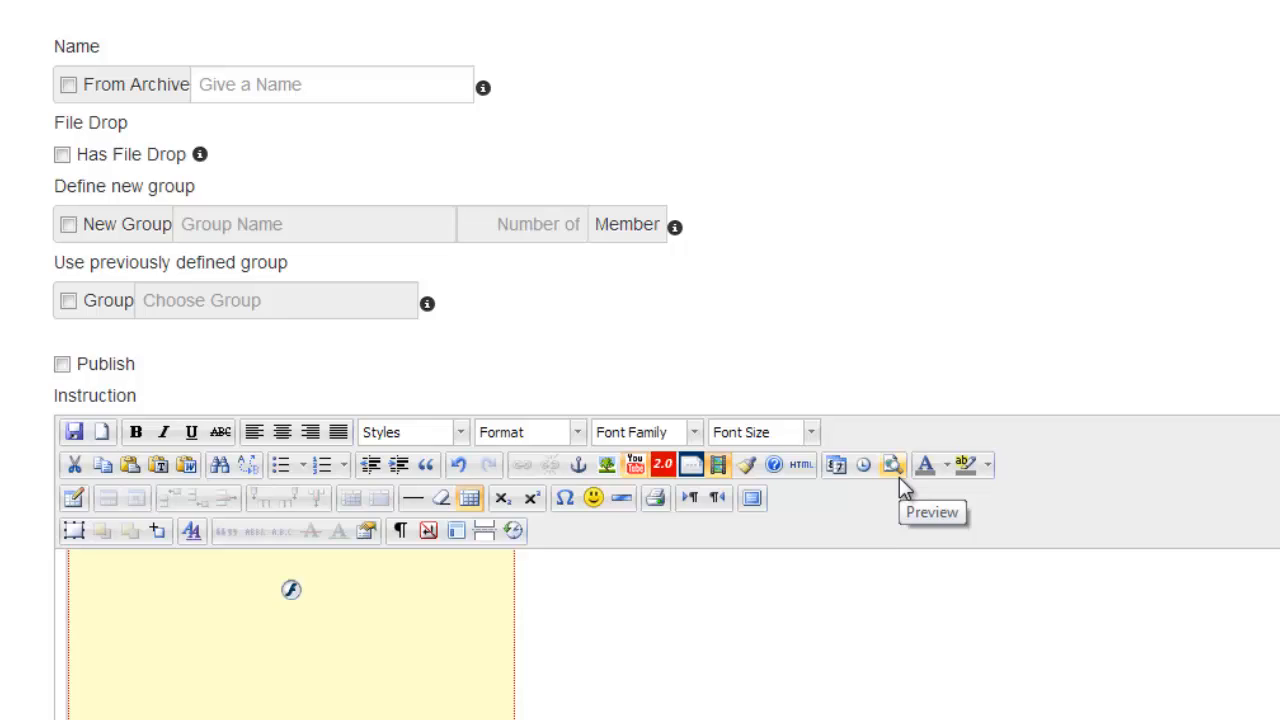
Preview the instruction showing the embedded video and CALL software example text
click(892, 464)
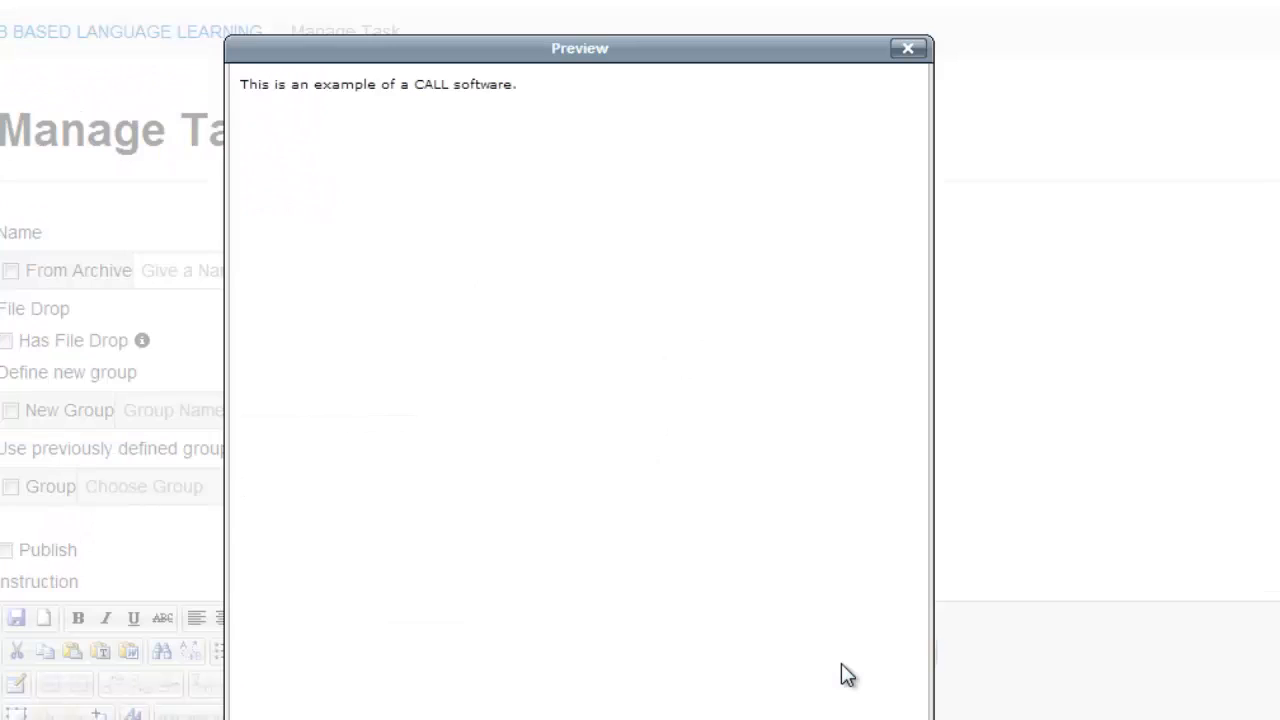